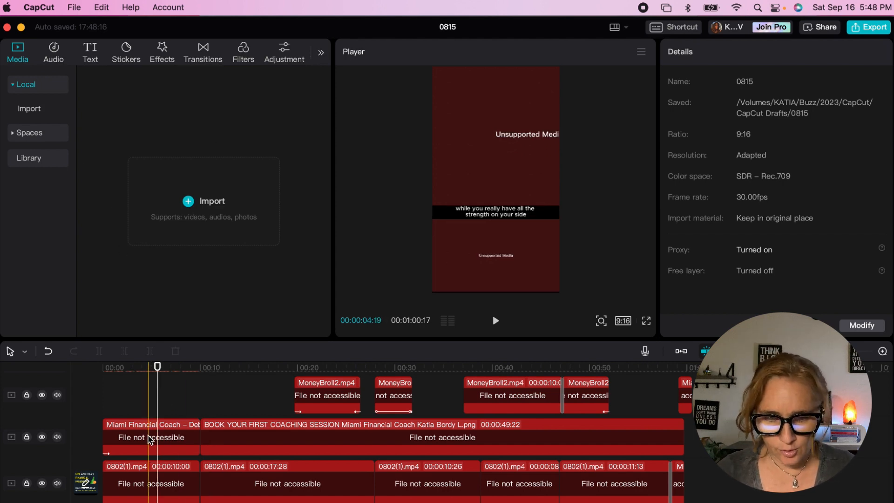
Step: Locate 0802(1).mp4 inside the 0802(1) folder via Finder search, then return to CapCut
click(144, 490)
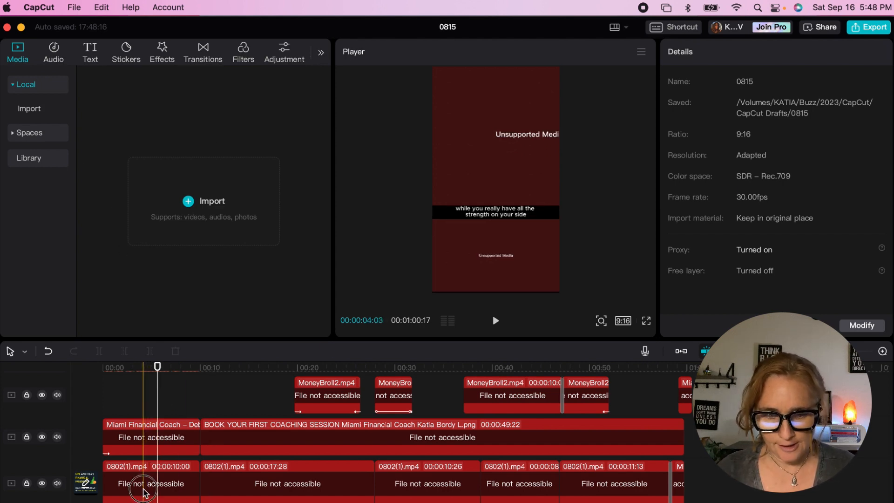
click(150, 483)
text(0802)
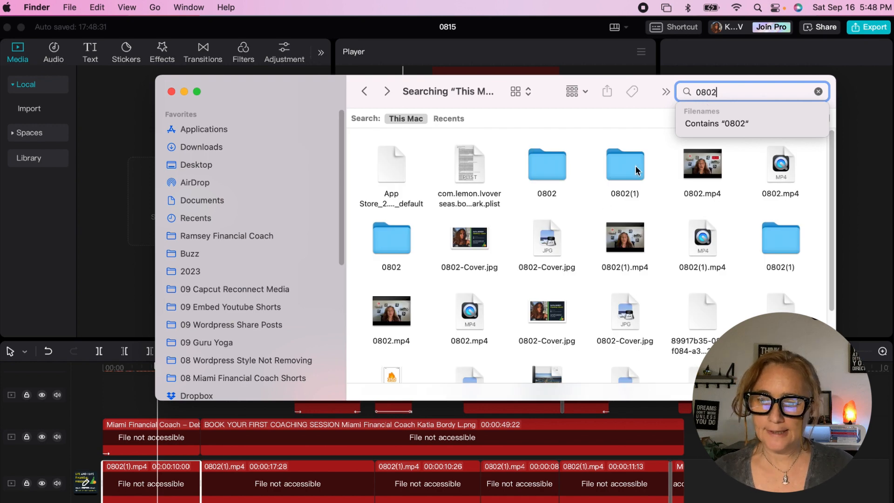
double_click(625, 165)
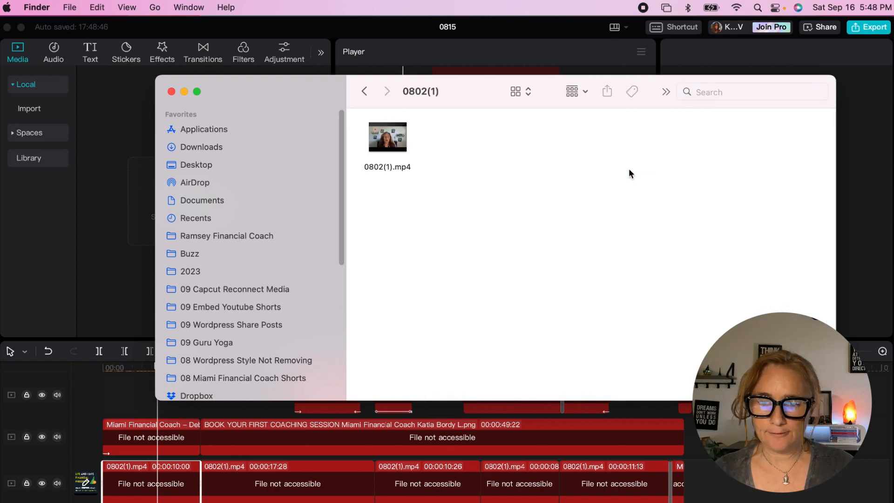
double_click(387, 136)
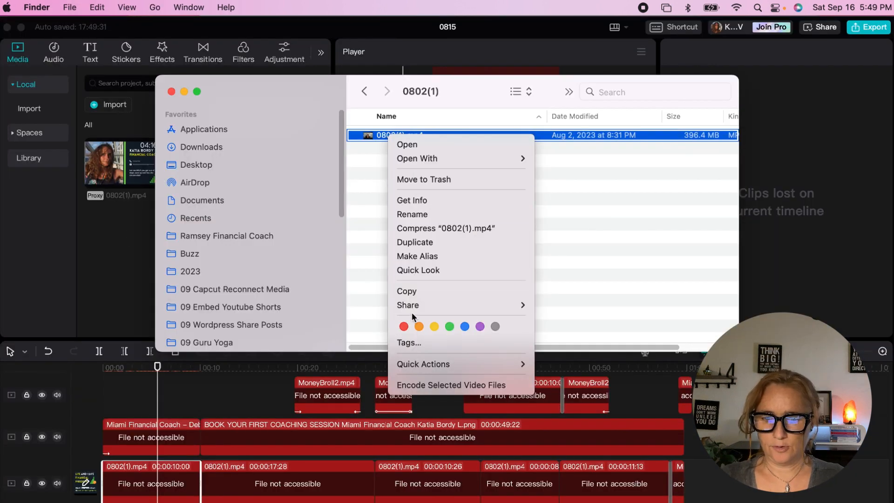
click(411, 201)
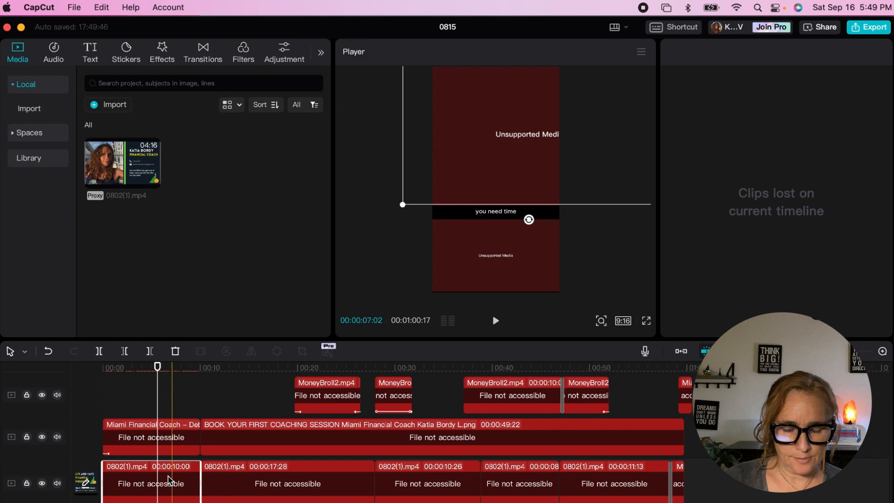
Step: Link the missing clip to 08 Miami Financial Coach > 0802(1) > 0802(1).mp4 and relink all
right_click(151, 484)
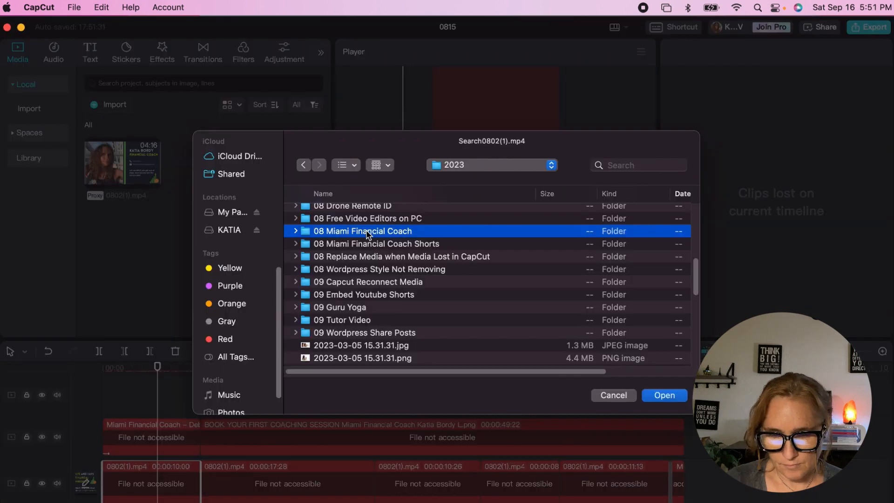
double_click(362, 231)
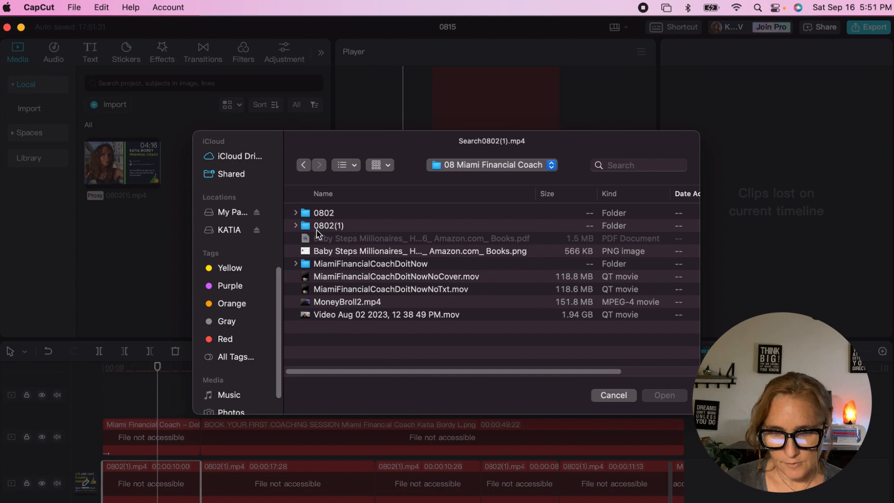
double_click(329, 224)
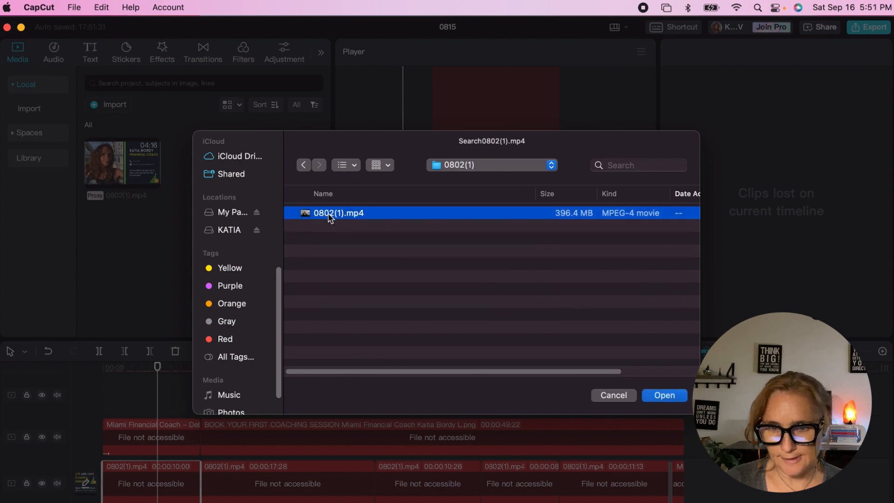
click(664, 396)
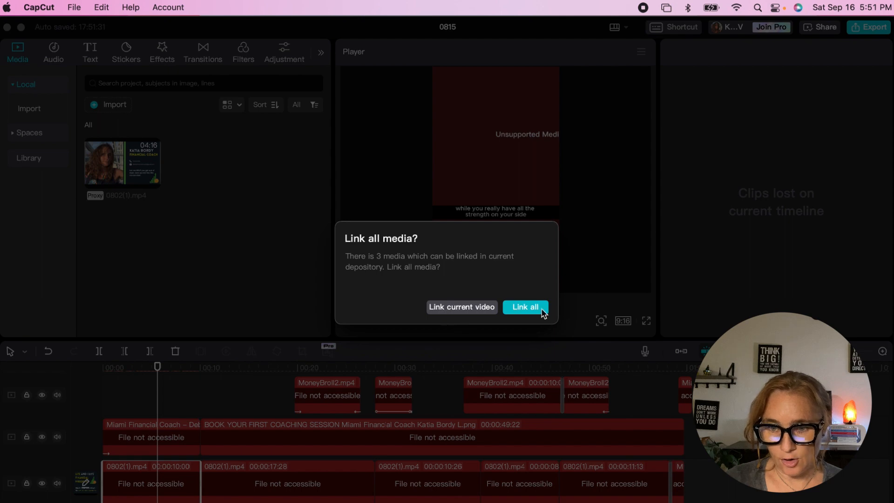
click(524, 306)
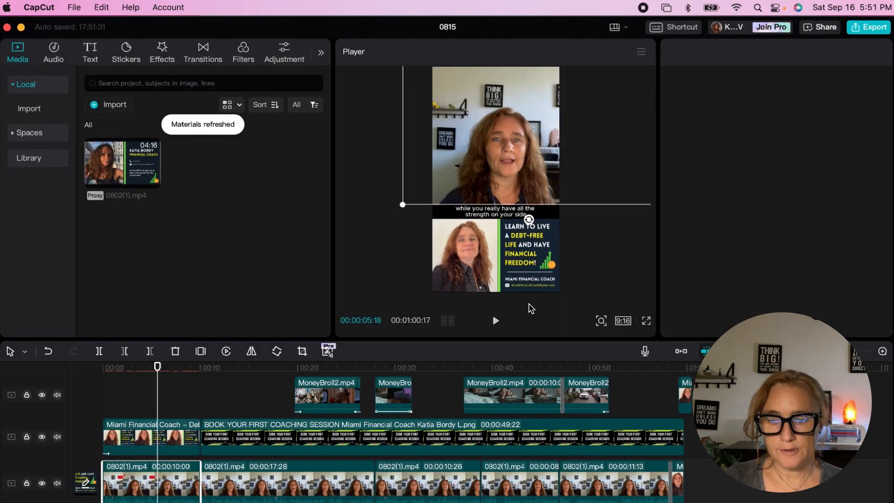